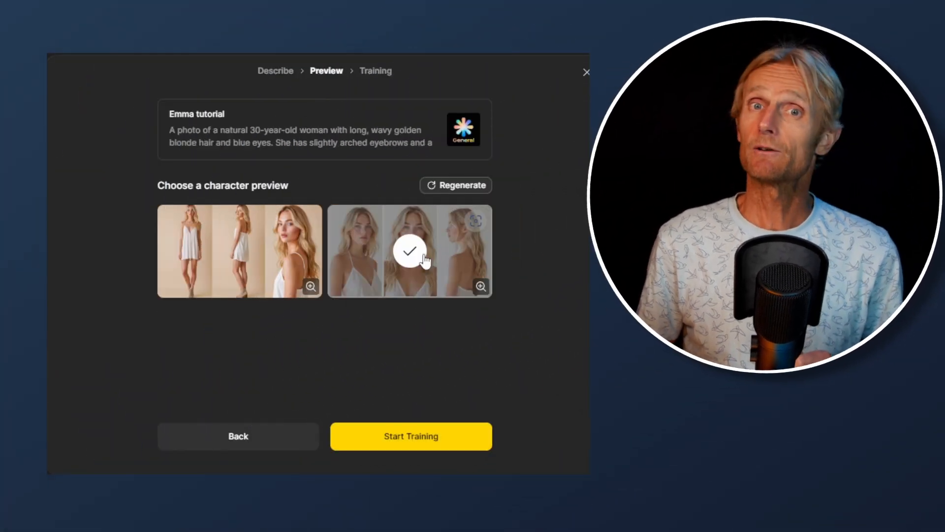
Start training the 'Emma tutorial' character from the close-up preview and close the Training screen.
click(411, 436)
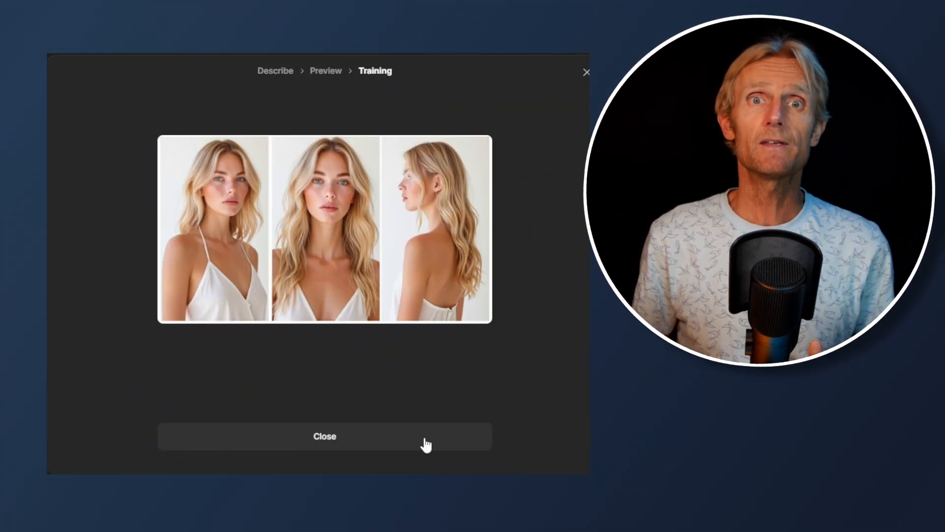
click(324, 436)
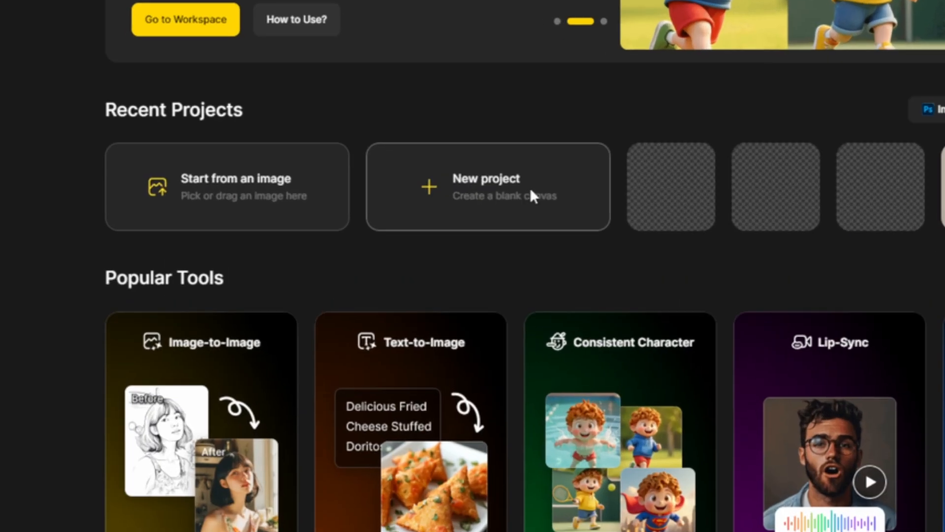
Create a blank project 'Realistic Consistent characters' with a 16:9, 1536 × 864 canvas.
click(488, 186)
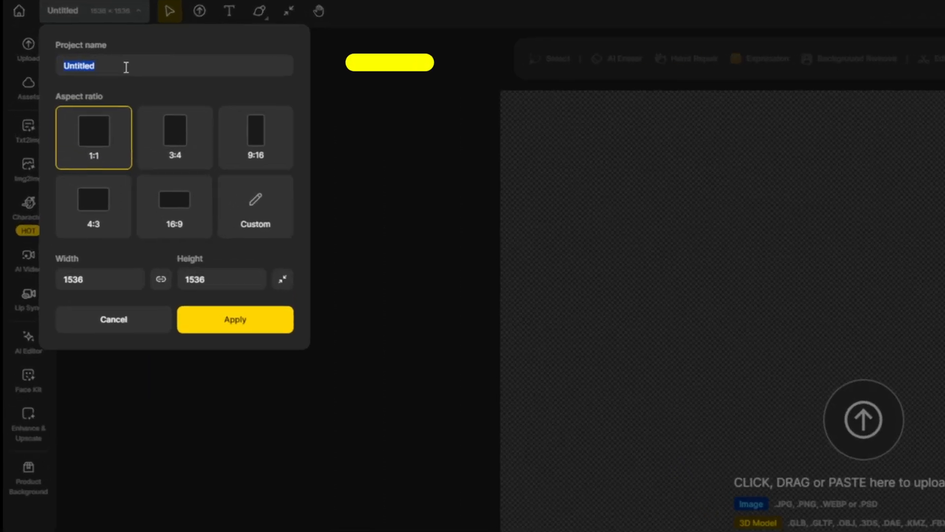
text(Realistic Consistent characters)
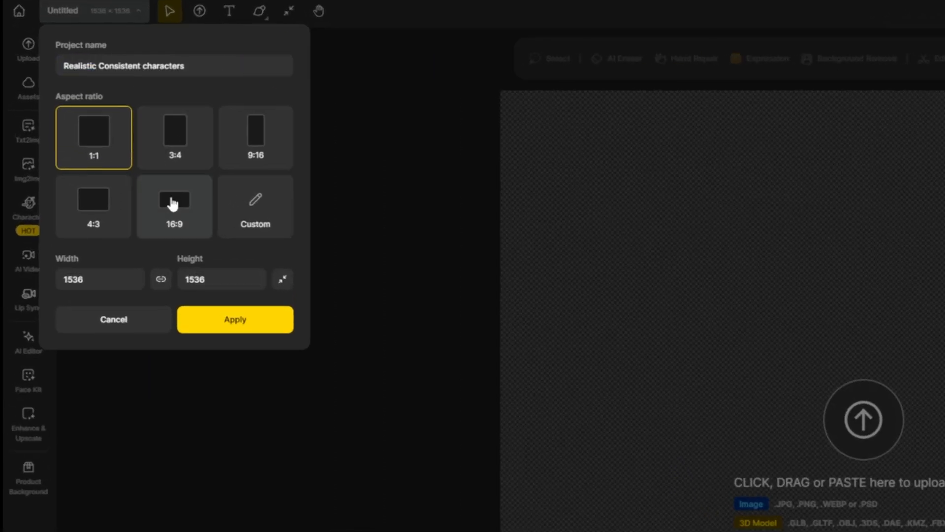
click(174, 206)
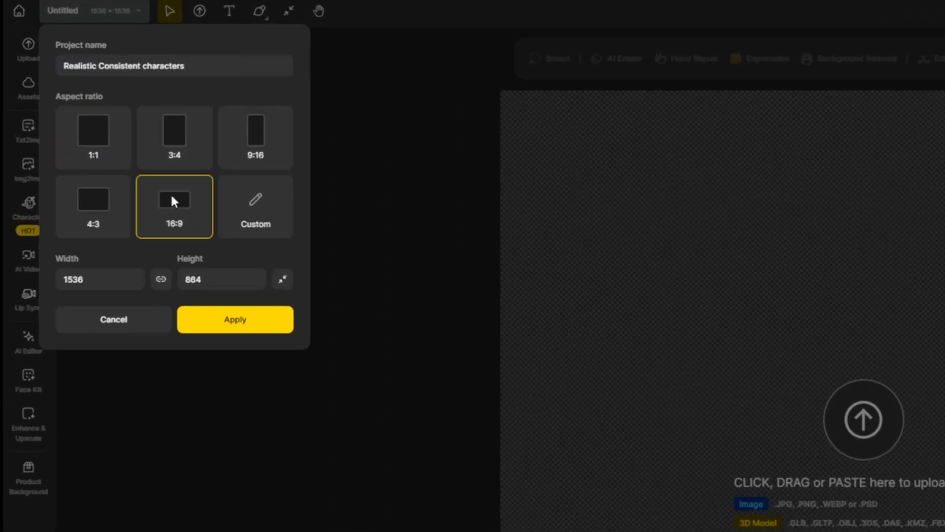
click(235, 319)
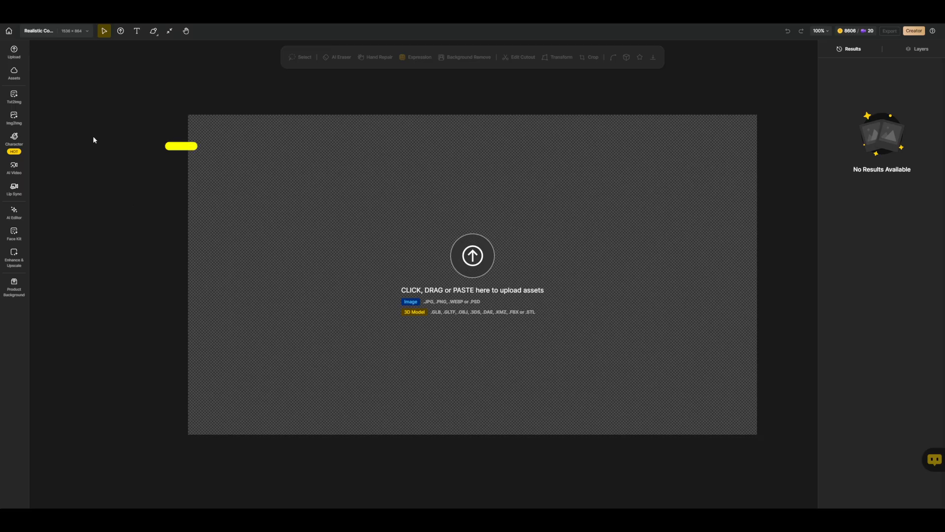
Begin a description-based character named Emma, backing out of the image-based setup.
click(13, 138)
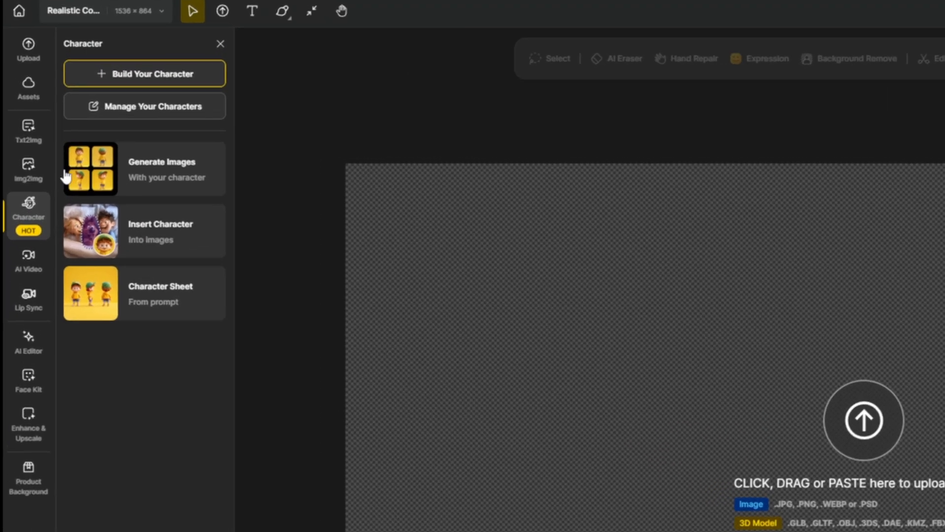
click(144, 74)
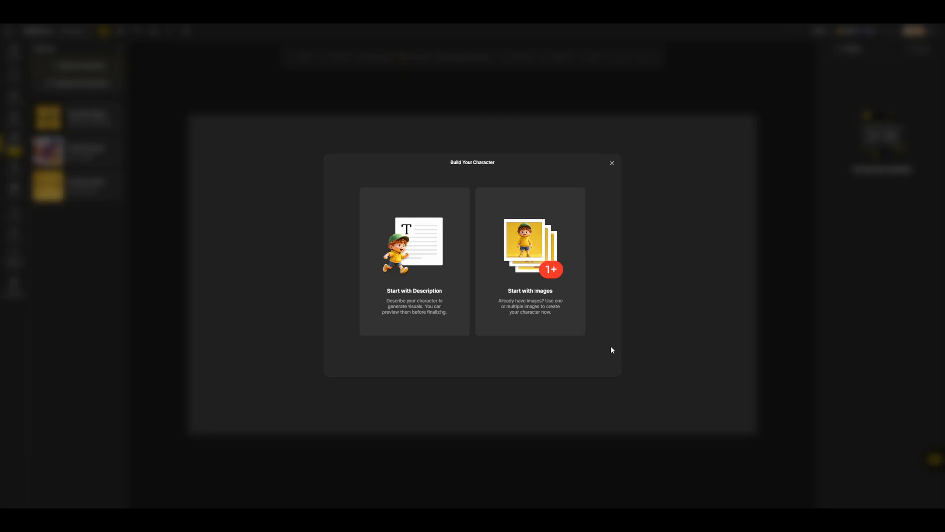
click(530, 262)
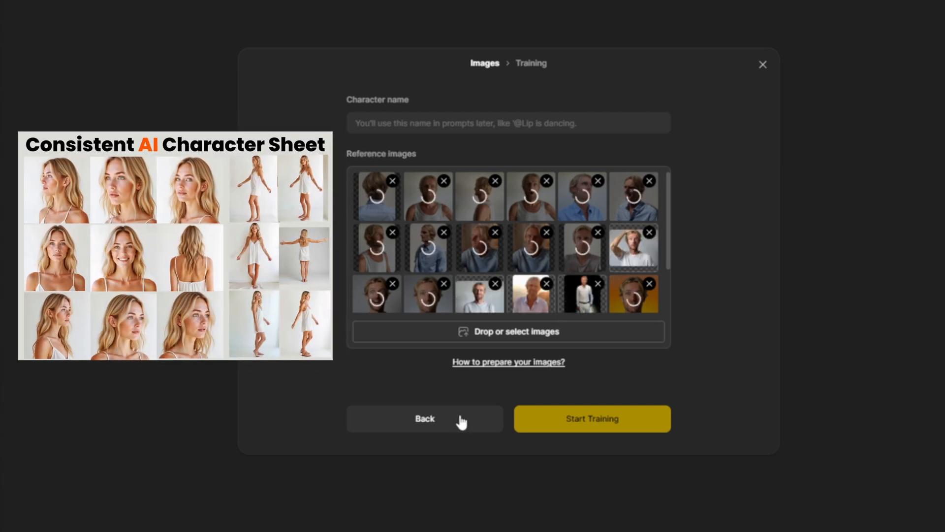
click(424, 418)
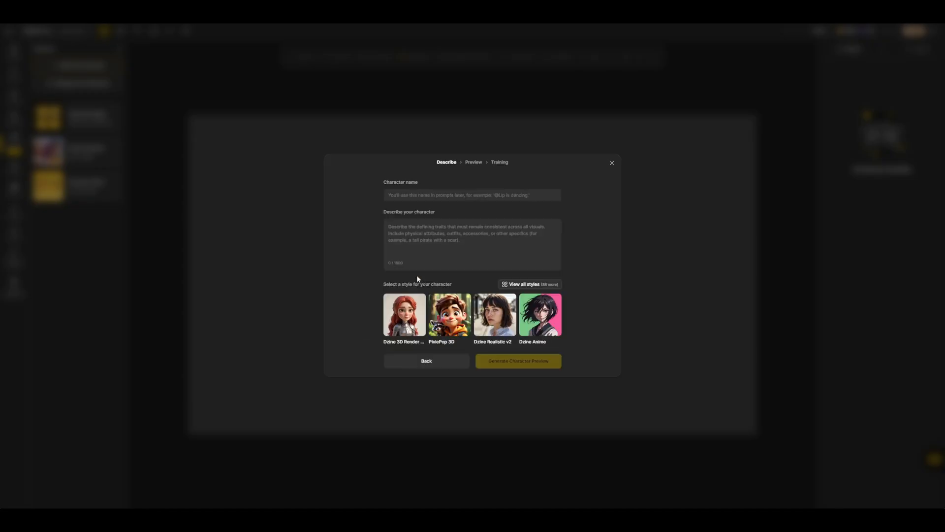
text(Emma)
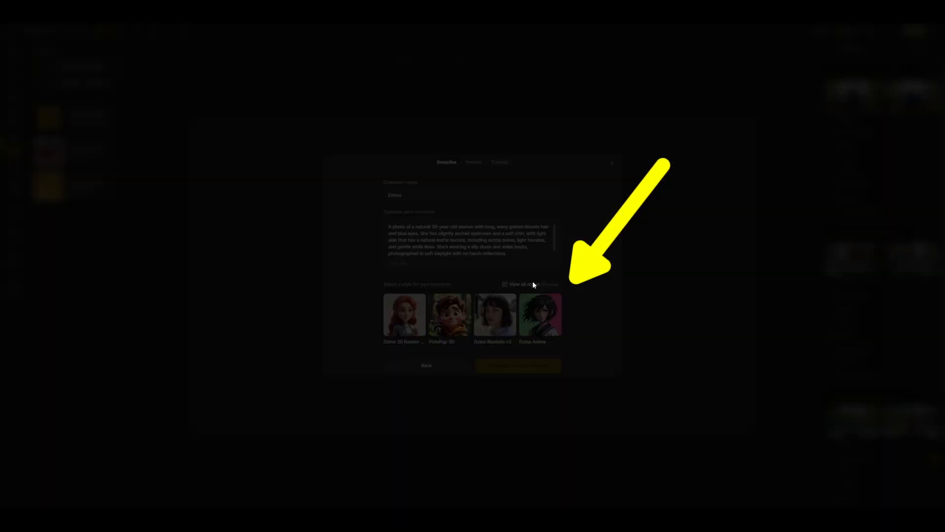
Browse the full style library to pick Dzine General for Emma.
click(517, 284)
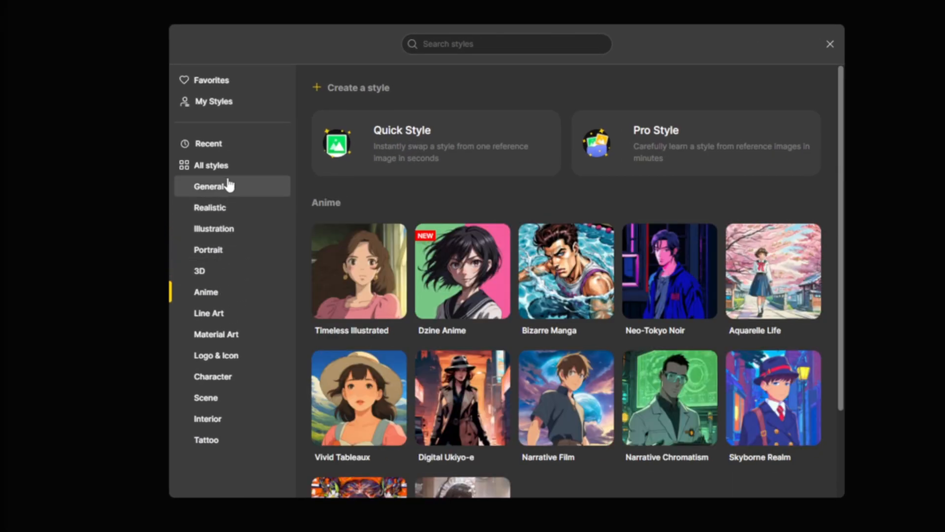
click(211, 166)
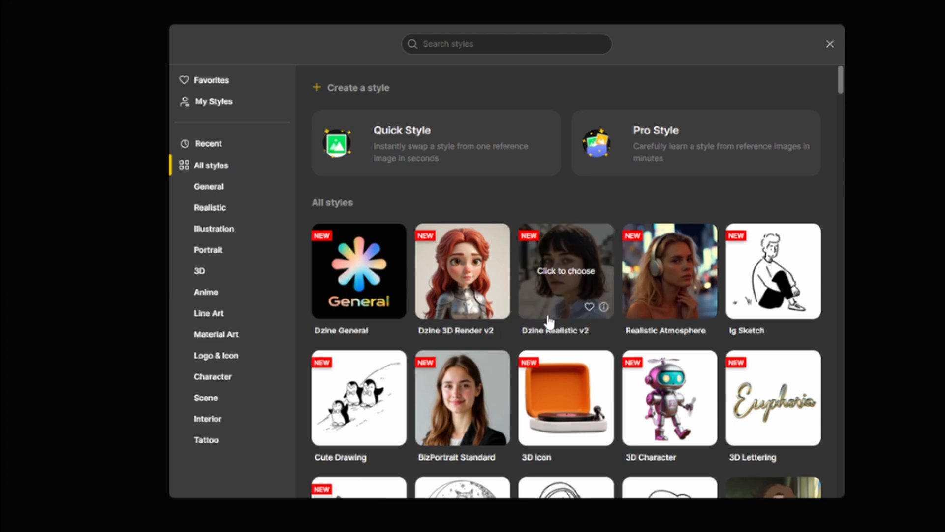
mouse_move(566, 273)
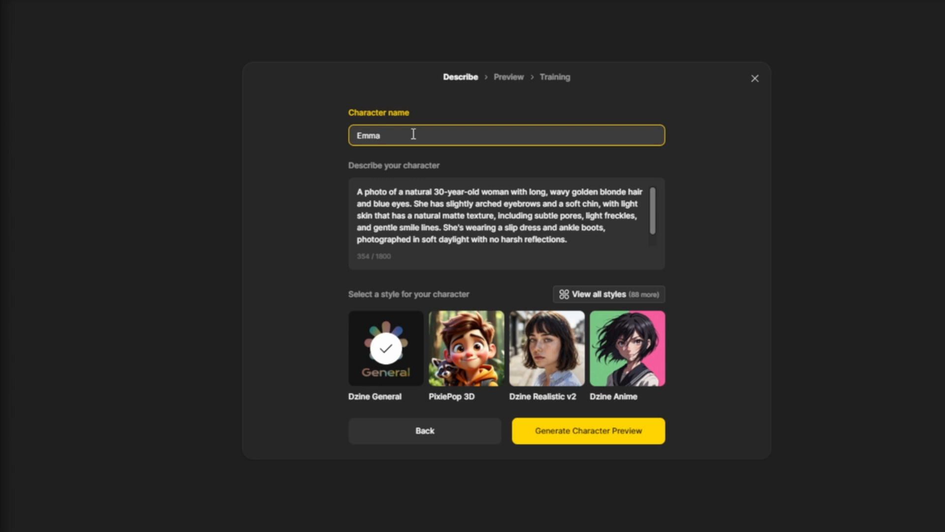
Rename the character 'Emma tutorial', generate previews and regenerate a fresh set.
text(tutorial)
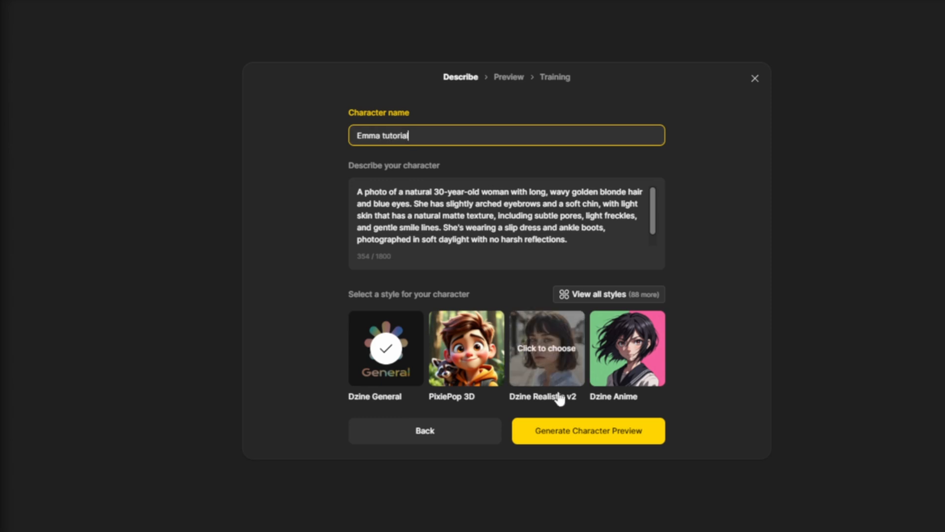
click(587, 430)
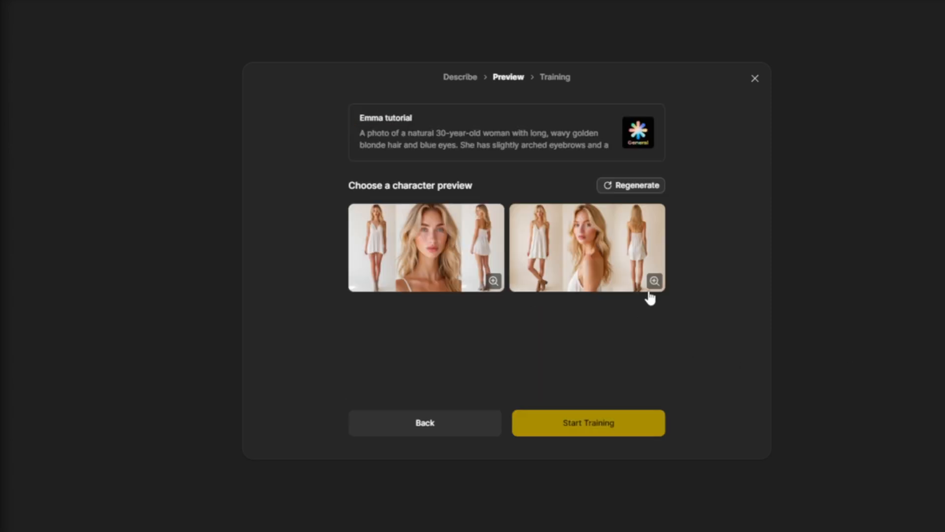
click(654, 280)
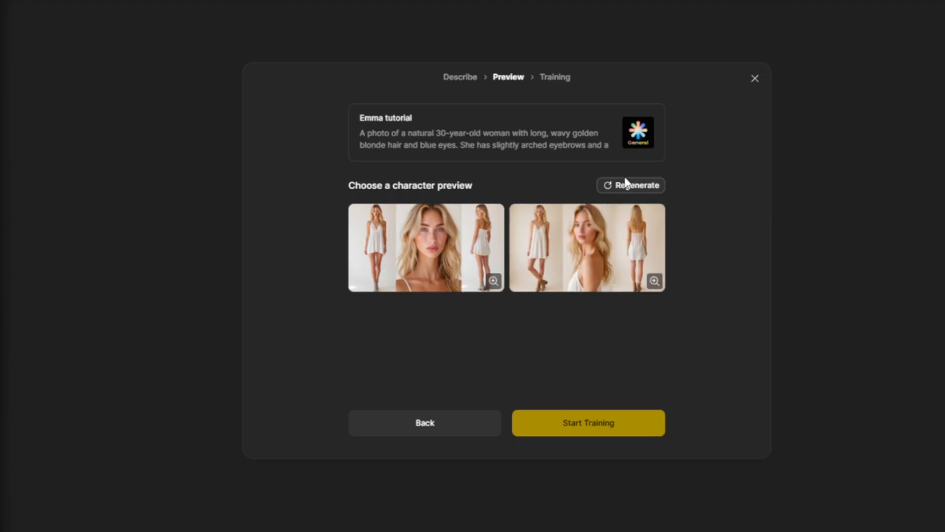
click(630, 185)
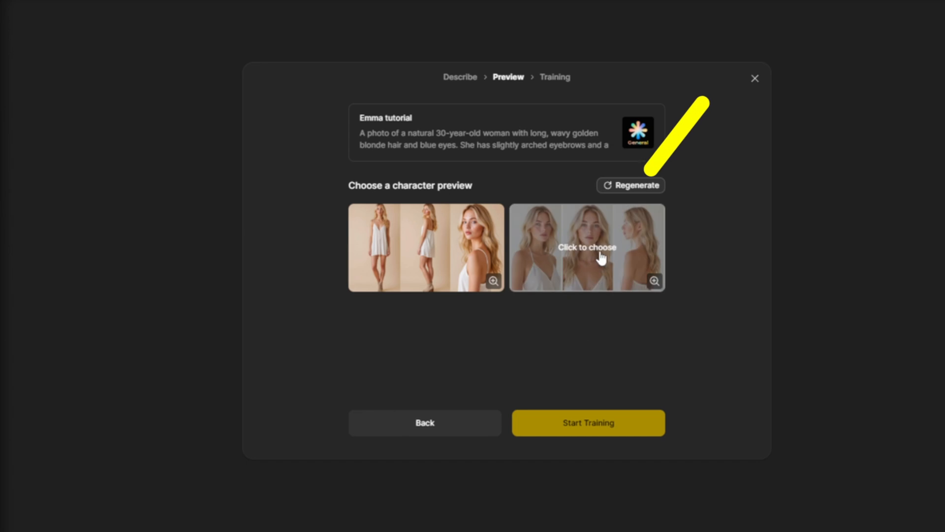
Select the three close-up portraits preview and start training.
click(587, 247)
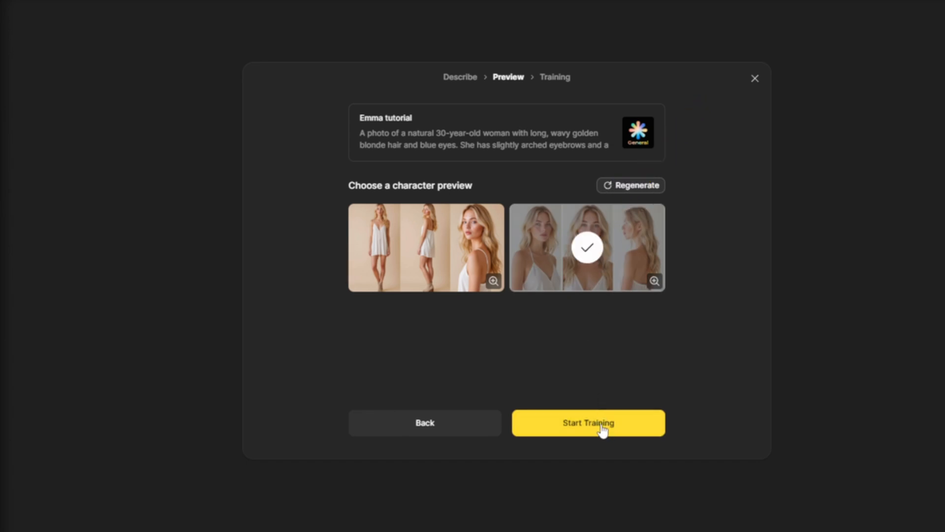
click(587, 422)
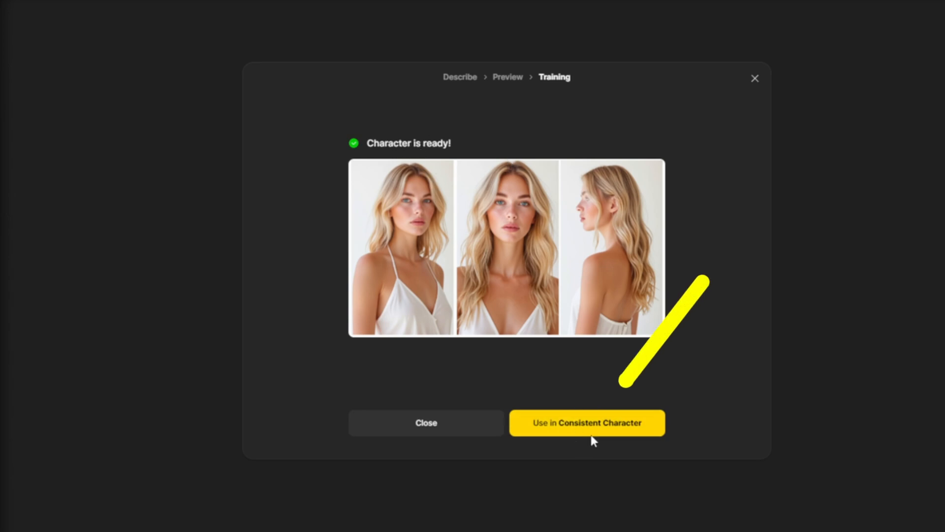
Use the ready 'Emma tutorial' character in Consistent Character.
click(585, 423)
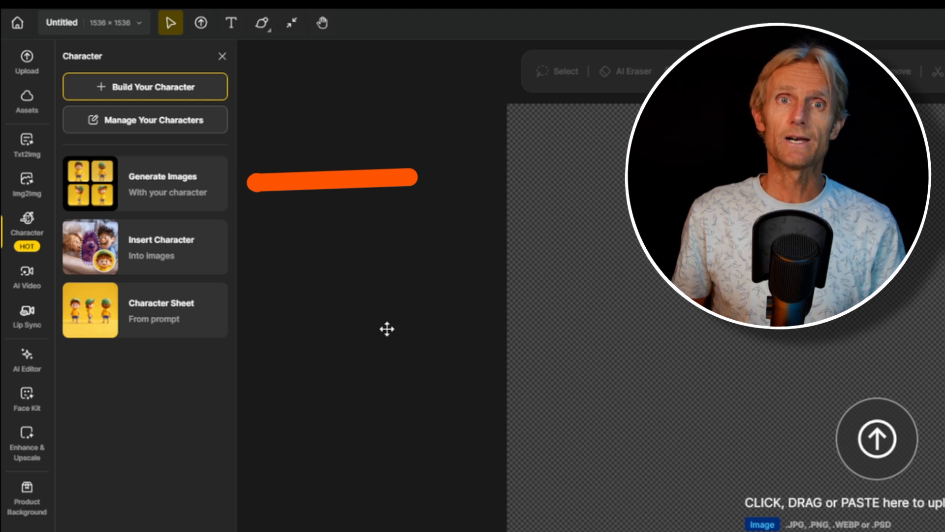
Load Emma from the Character Library into the Consistent Character generator.
click(145, 87)
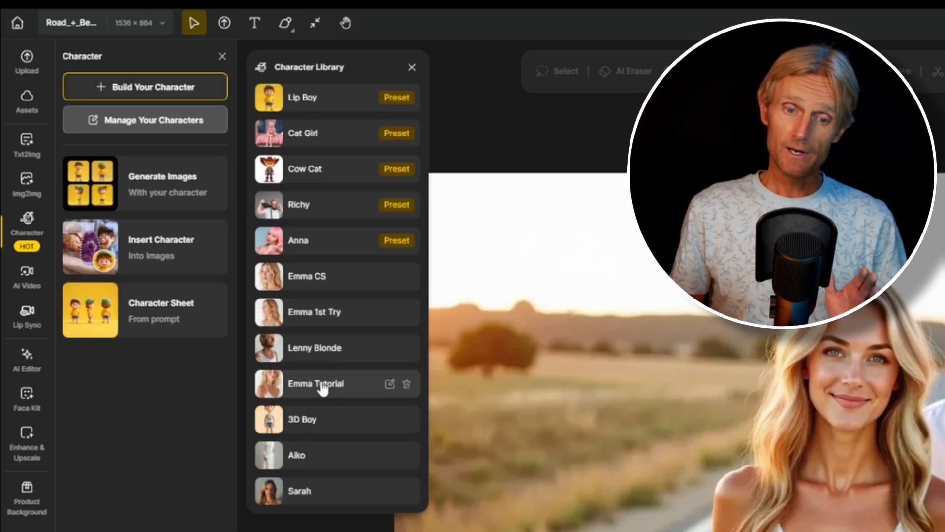
click(390, 384)
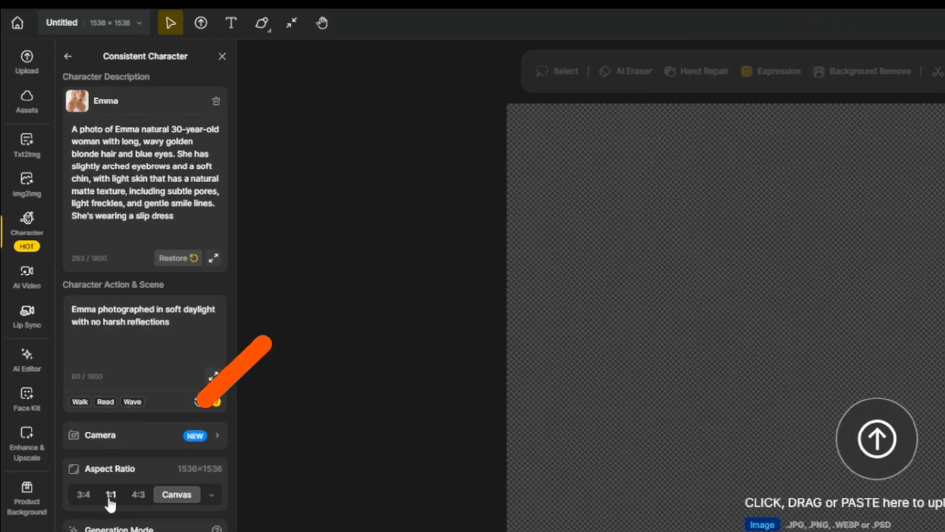
Set the camera preset to Left View with a Close Up shot and generate Emma images.
click(112, 494)
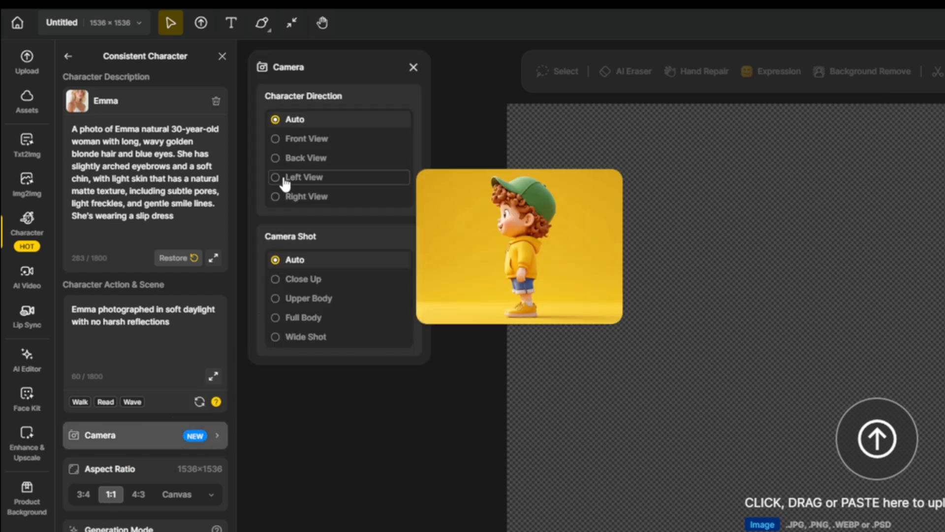
click(303, 278)
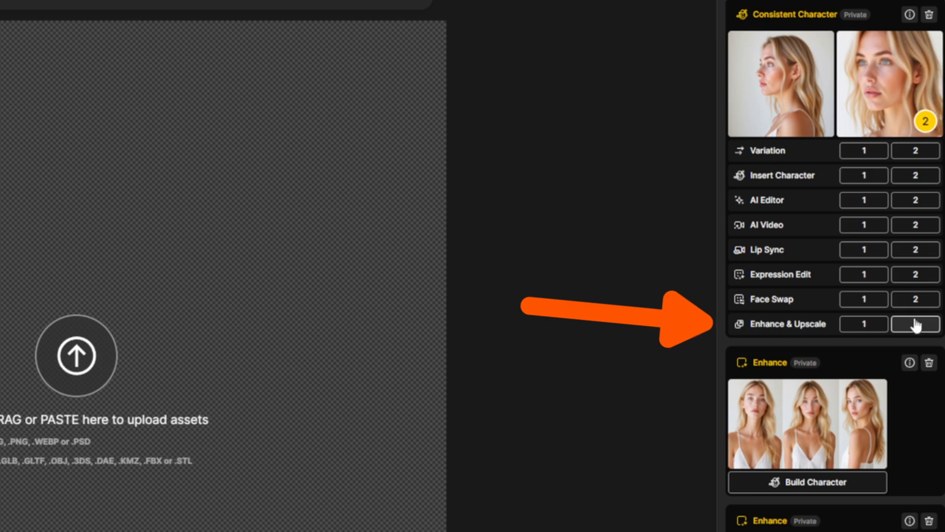
Set up the second Emma result for Portrait enhancement at Creative strength.
click(914, 324)
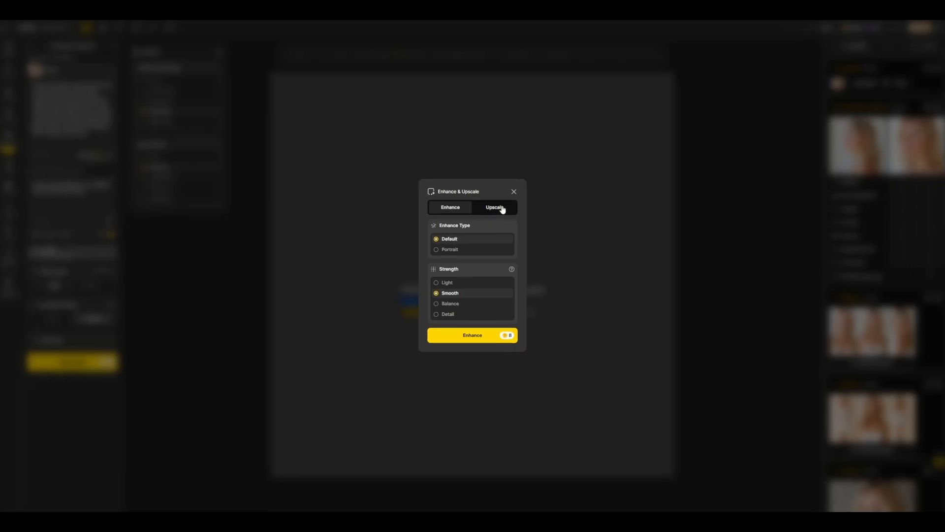
click(493, 207)
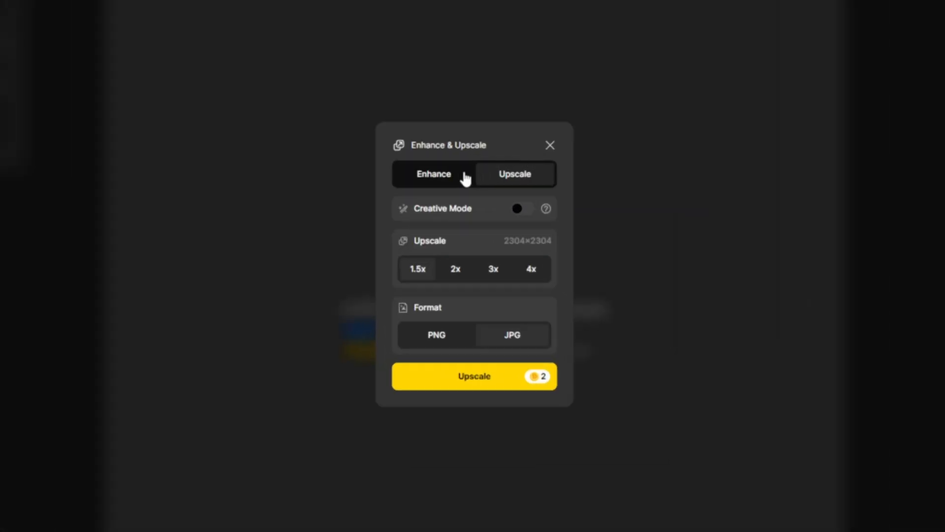
click(433, 174)
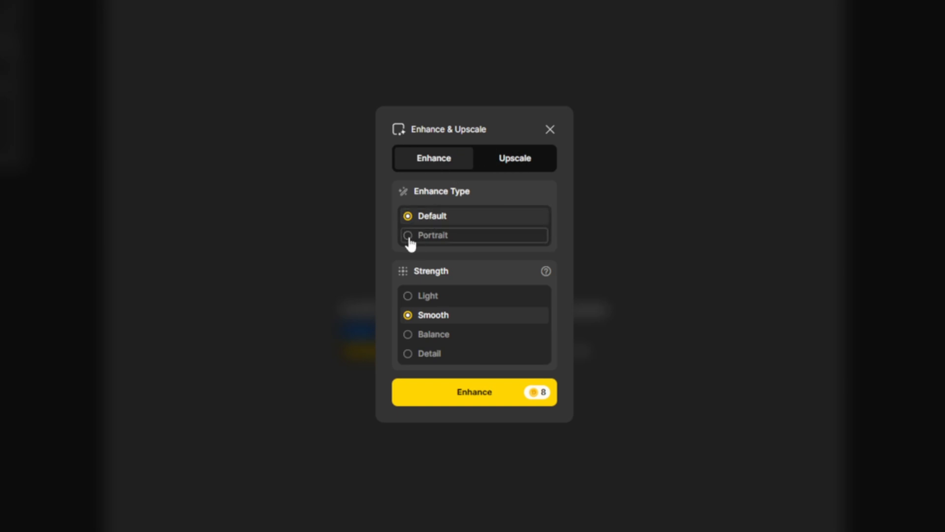
click(432, 235)
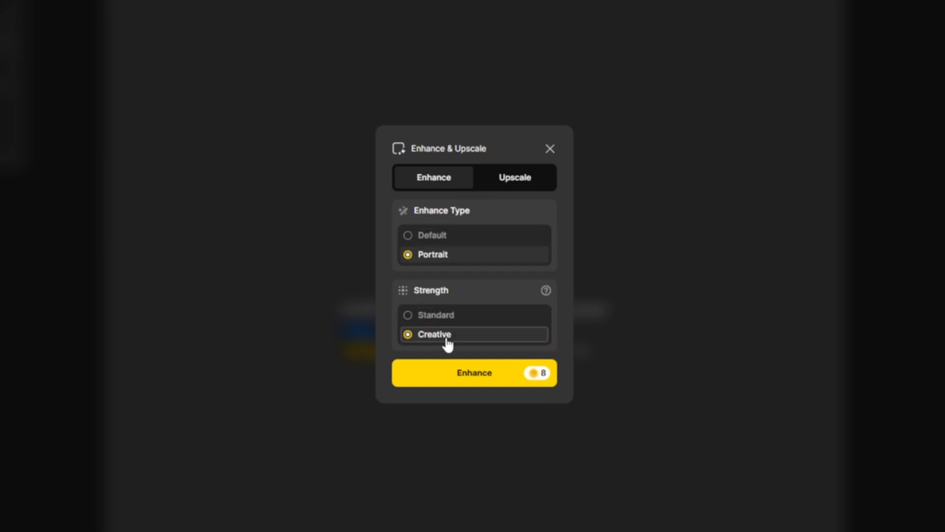
click(474, 372)
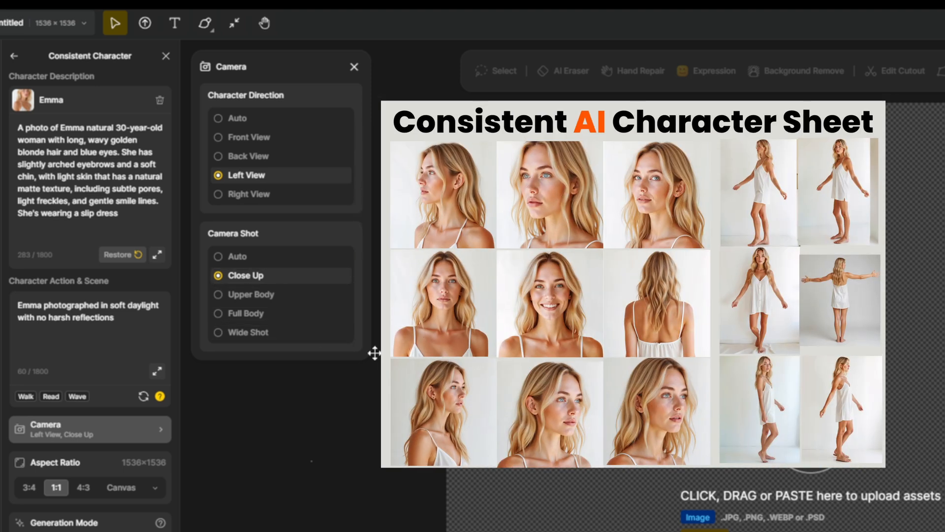
Switch to a Front View Full Body shot with prompt 'Emma with arms spread wide open in a dynamic pose'.
click(218, 137)
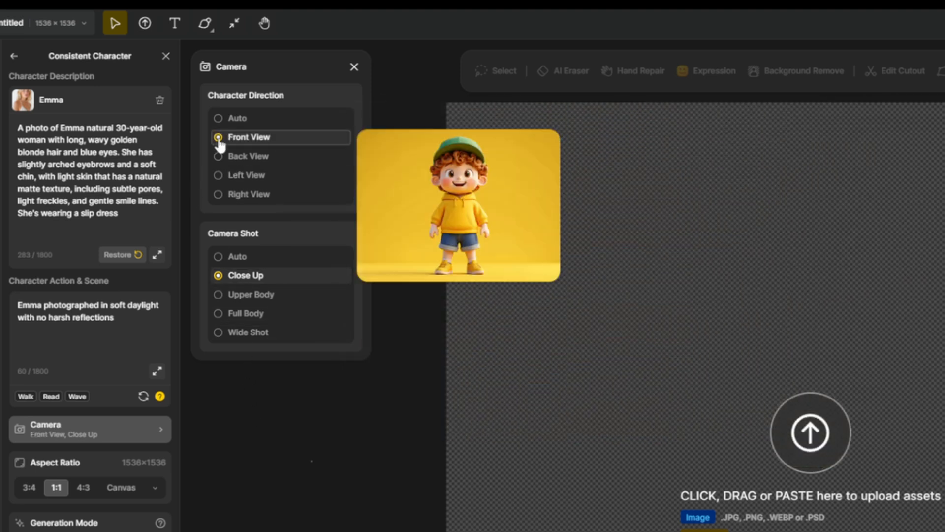
click(218, 313)
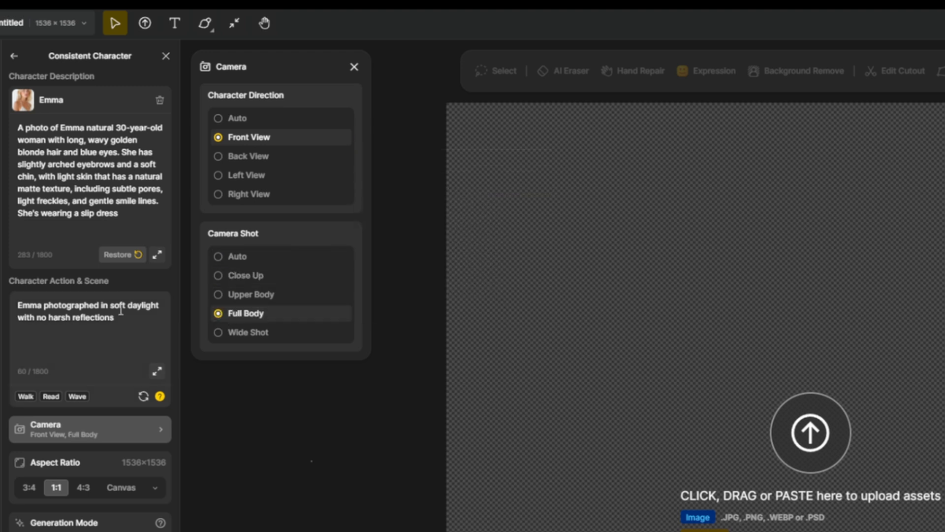
text(Emma with arms spread wide open in a dynamic pose)
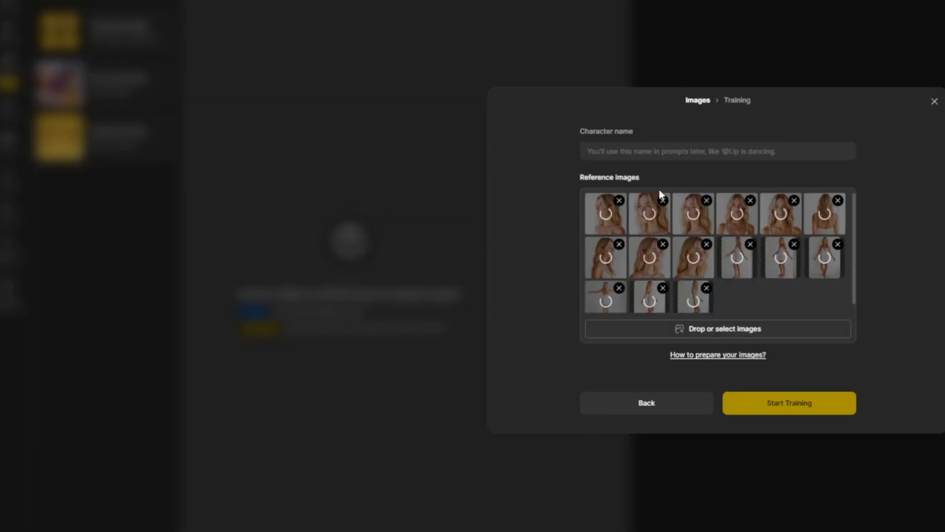
Name the new character 'Emma CS' while the reference photos upload for training.
text(E)
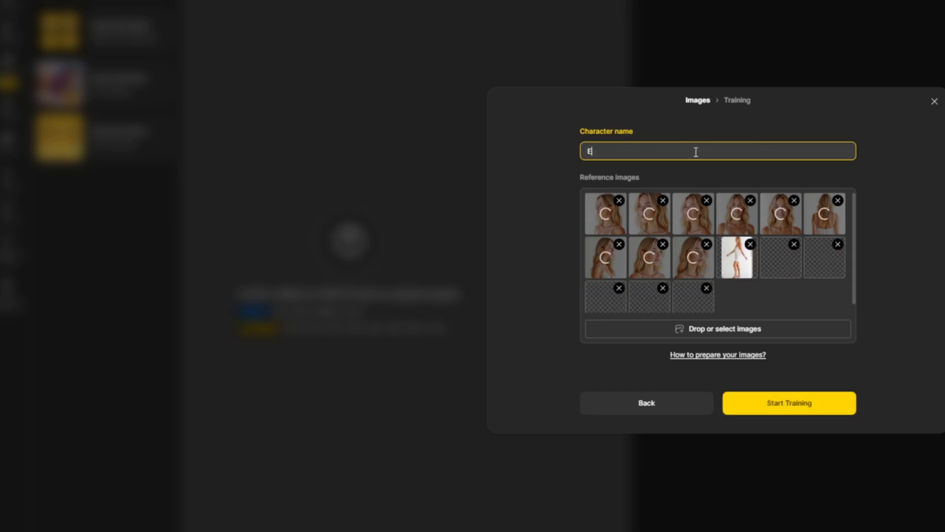
text(mma CS)
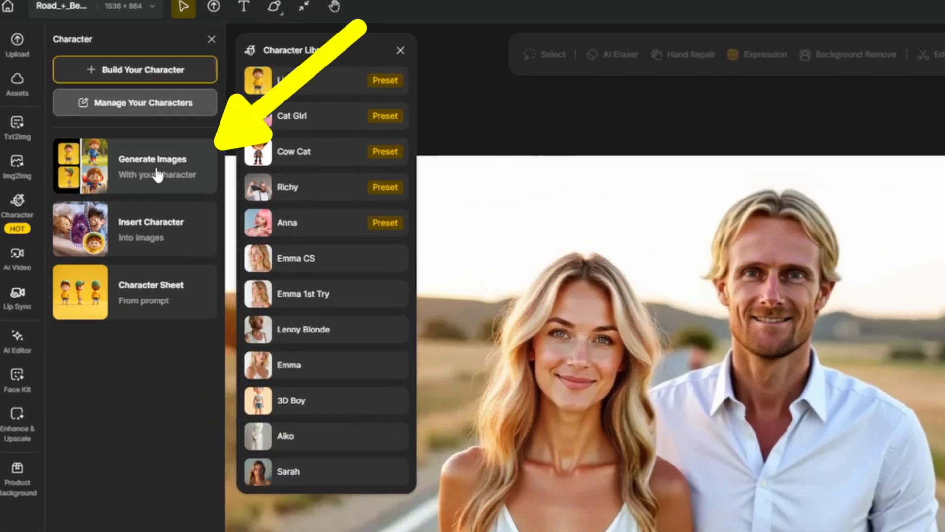
Start Generate Images and choose the trained Emma CS character for the scene.
click(134, 165)
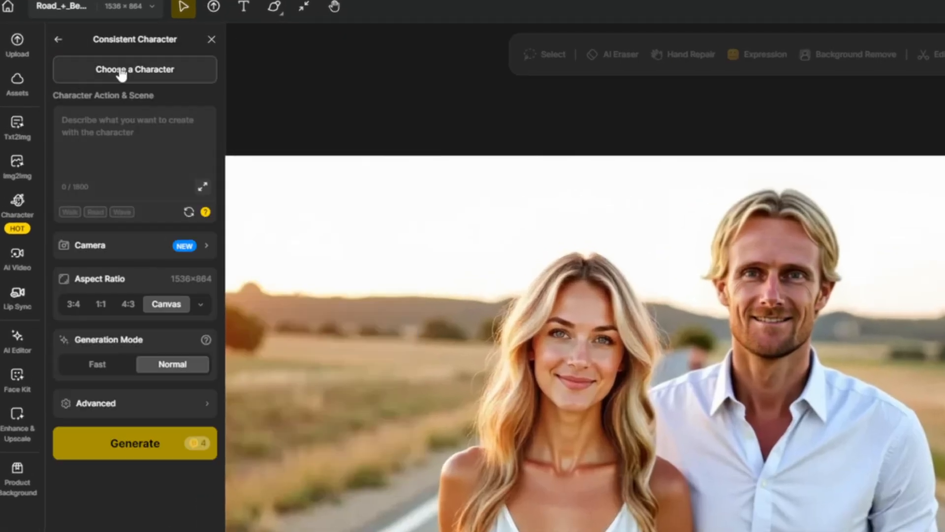
click(135, 69)
text(Emma CS is with her boyfriend in a lonely countryside road, with  golden hour sky, natural landscape)
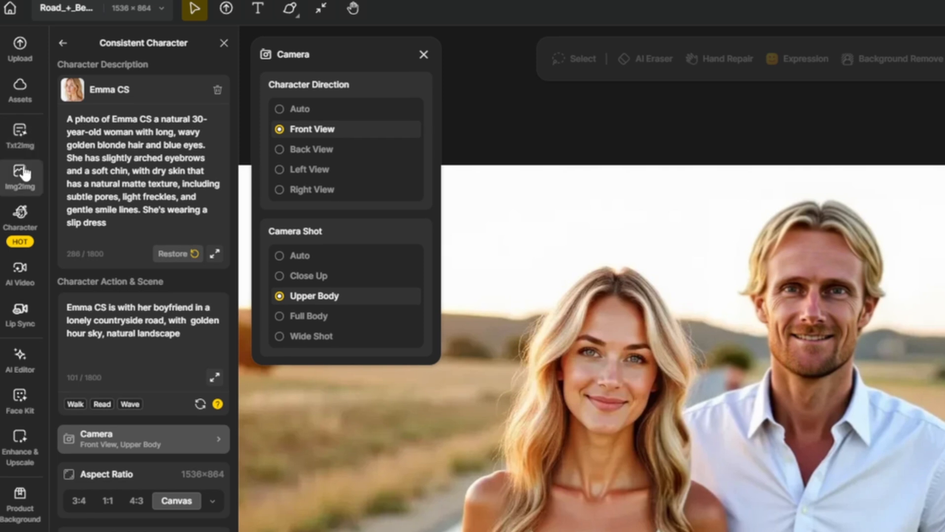
mouse_move(33, 127)
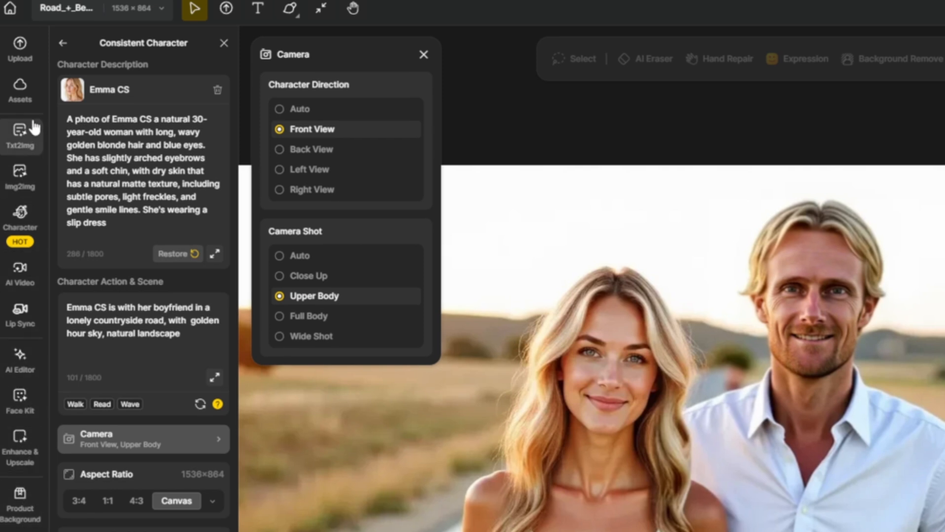